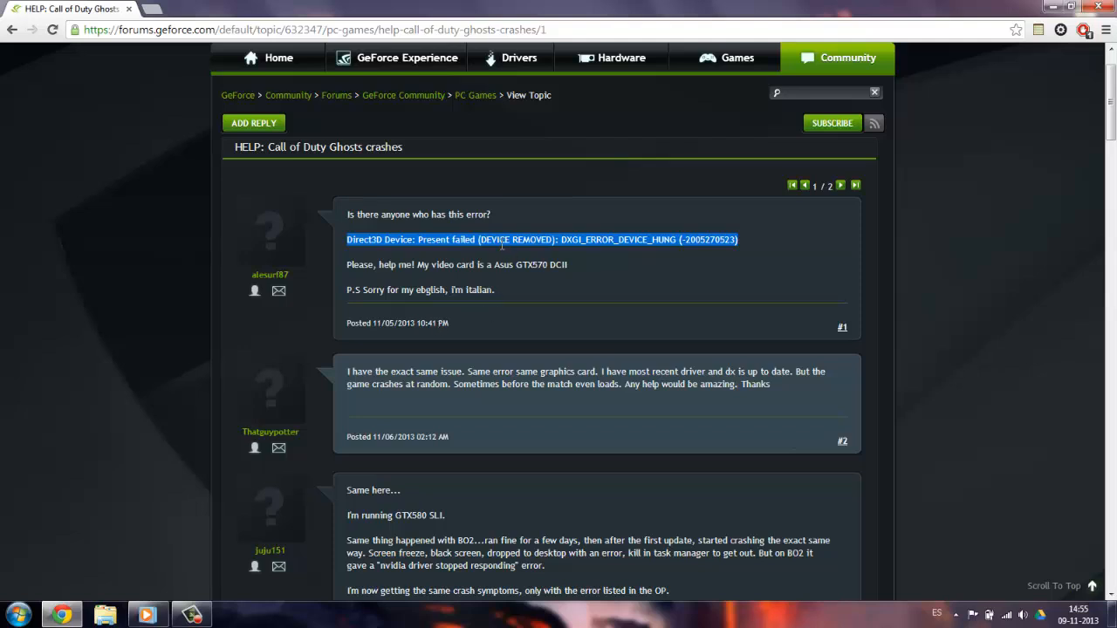
Launch the NVIDIA Control Panel from the desktop right-click menu
{"action": "left_click", "coordinate": [540, 239]}
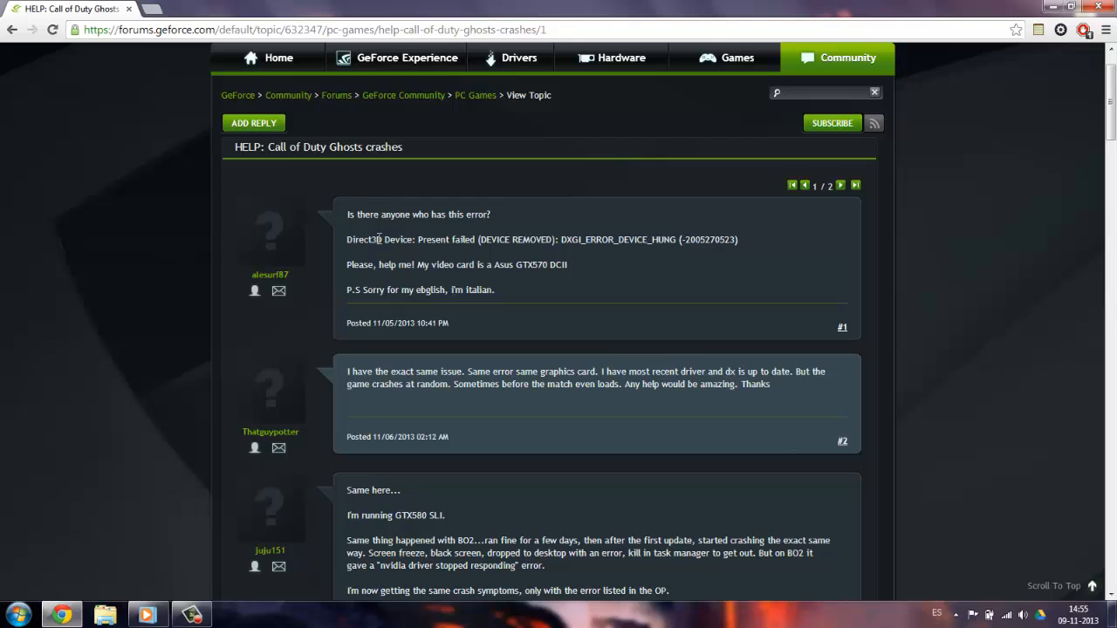
{"action": "mouse_move", "coordinate": [685, 428]}
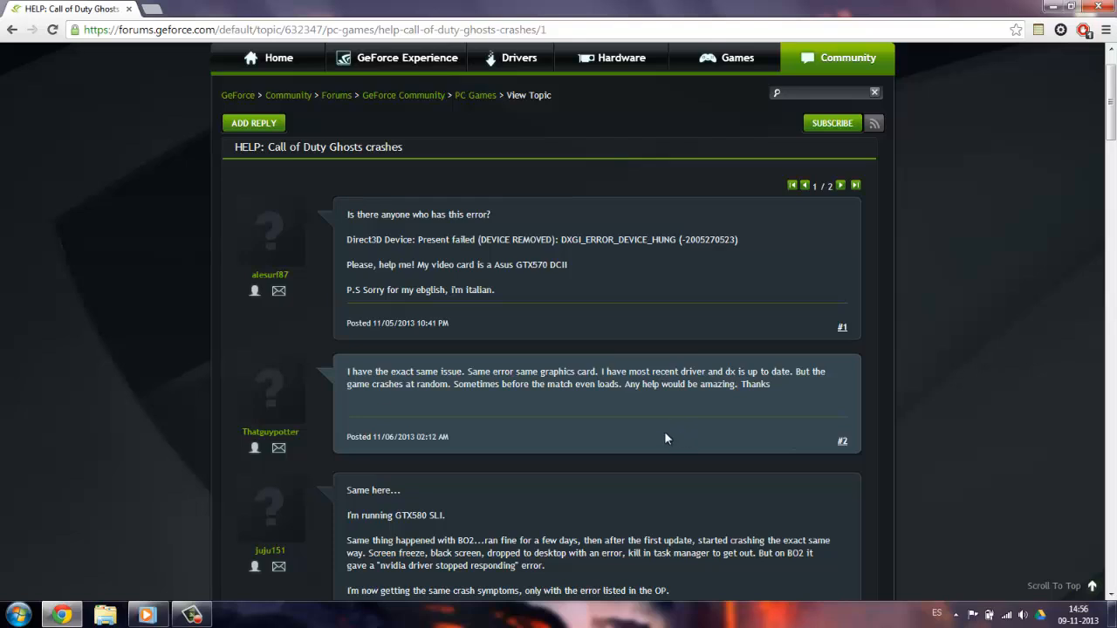
{"action": "mouse_move", "coordinate": [687, 437]}
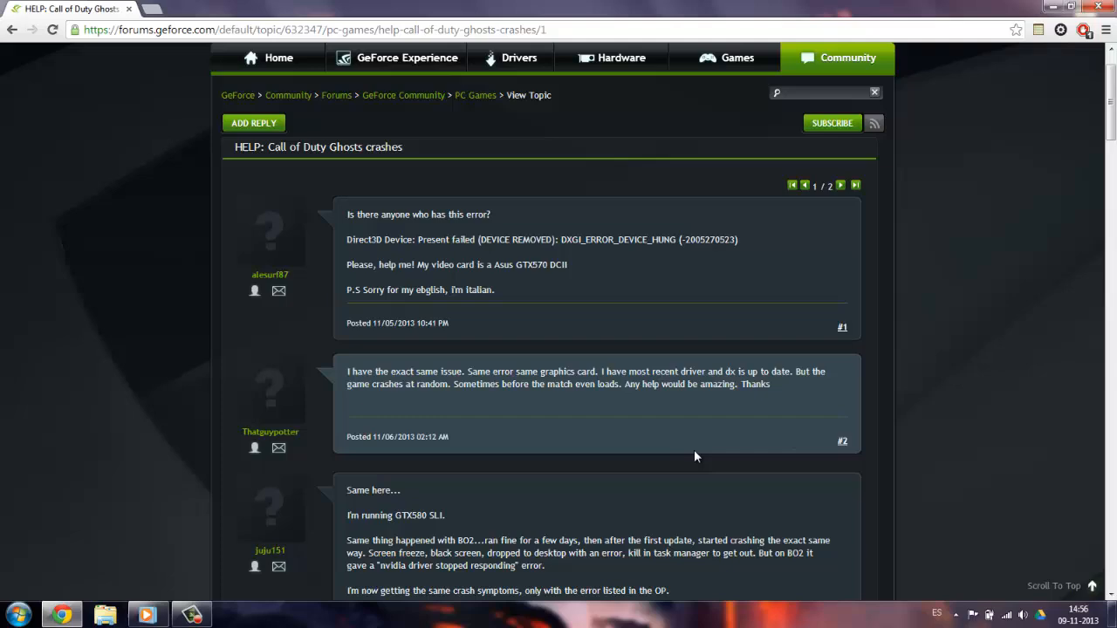
{"action": "mouse_move", "coordinate": [941, 188]}
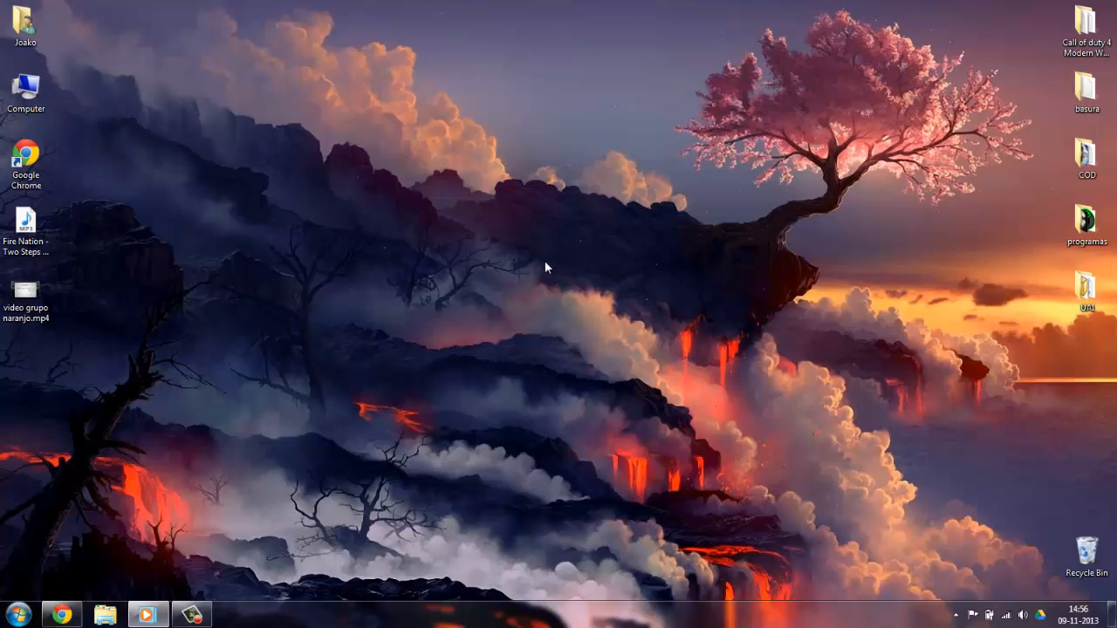
{"action": "right_click", "coordinate": [546, 268]}
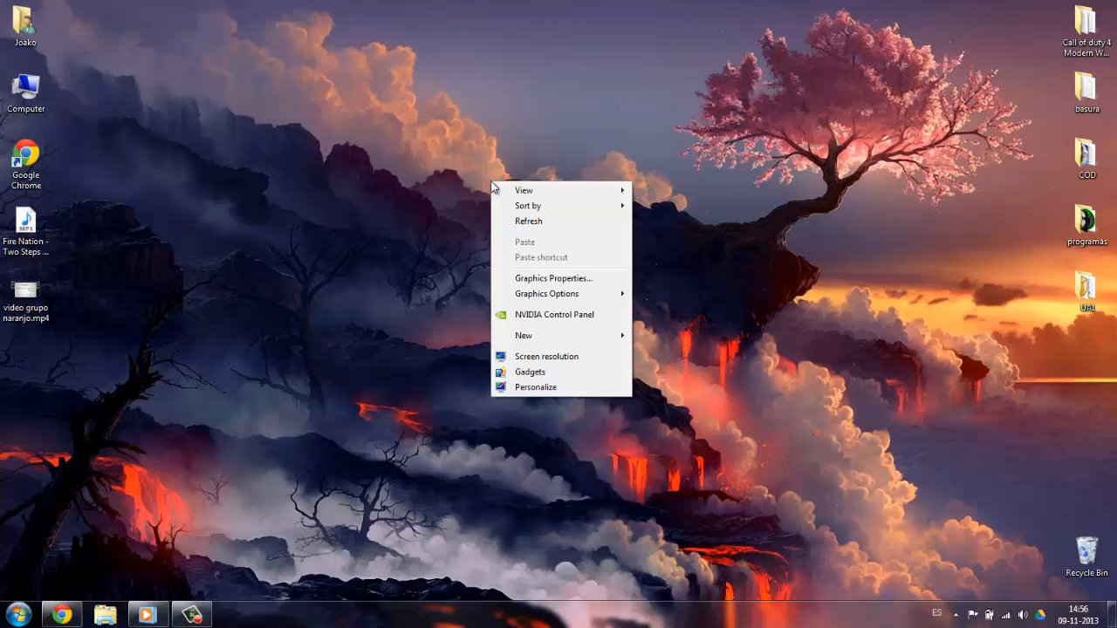
{"action": "mouse_move", "coordinate": [554, 314]}
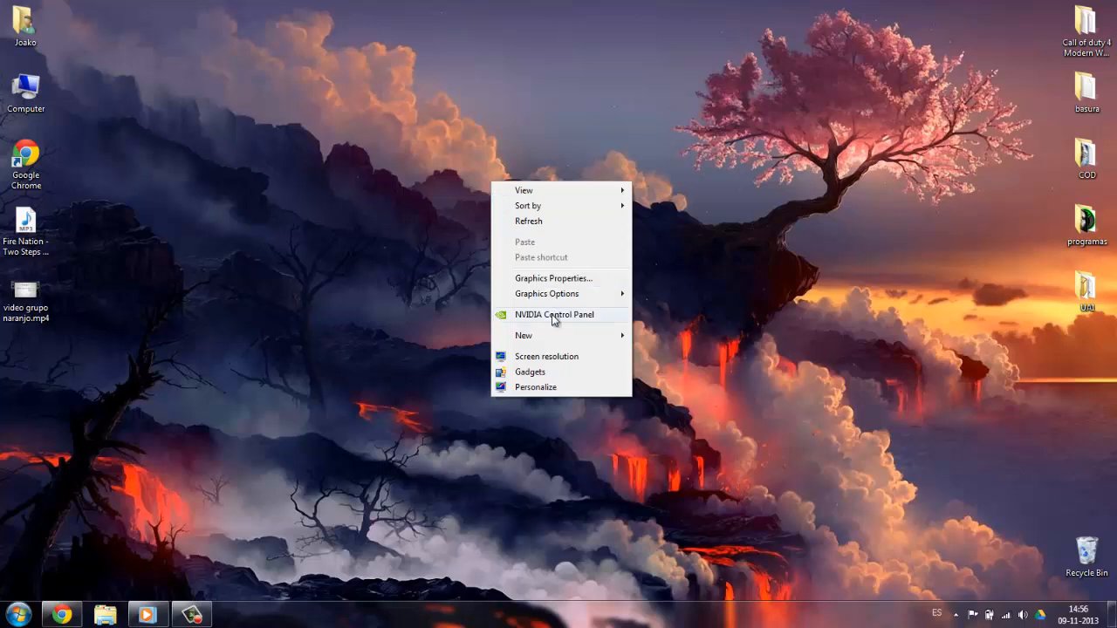
{"action": "left_click", "coordinate": [553, 314]}
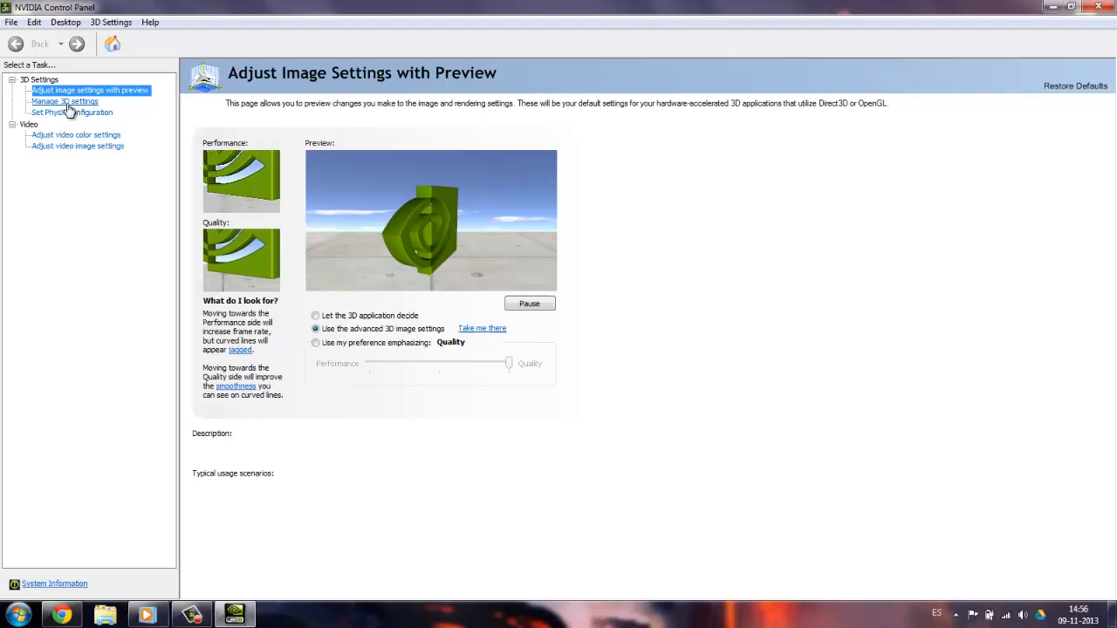
Open Manage 3D settings Program Settings, select Adobe Photoshop, and open the add-program dialog
{"action": "left_click", "coordinate": [64, 101]}
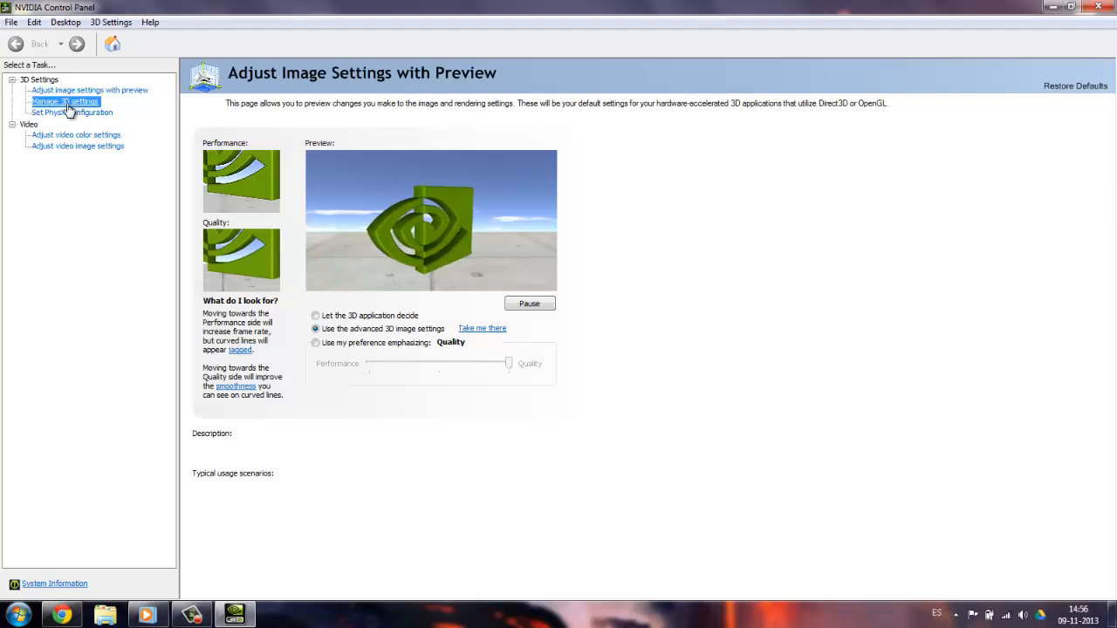
{"action": "left_click", "coordinate": [64, 101]}
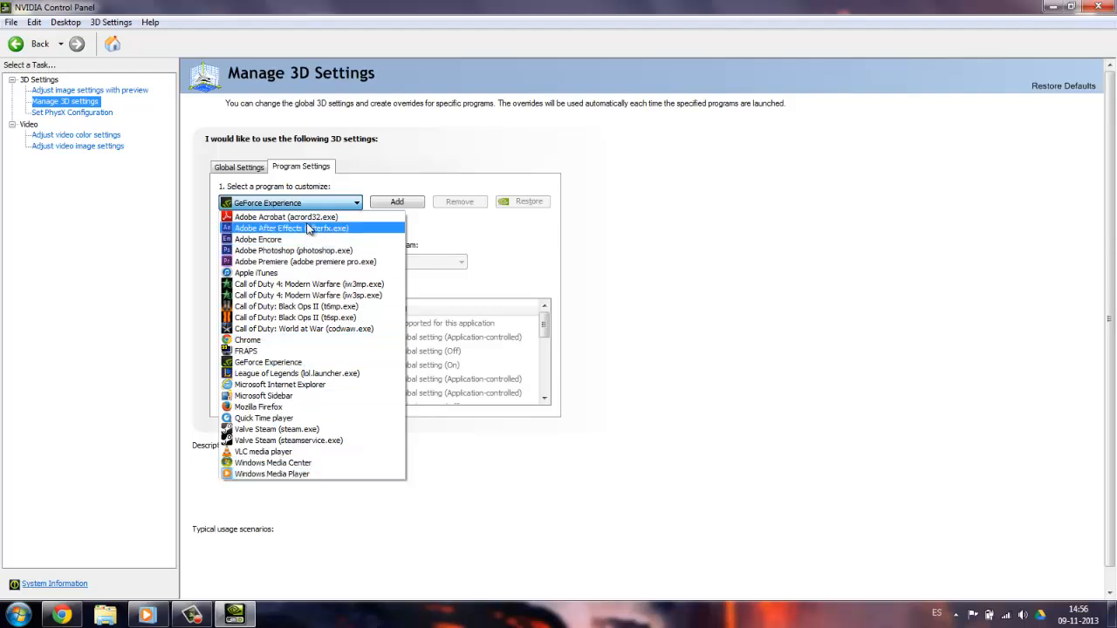
{"action": "mouse_move", "coordinate": [304, 250]}
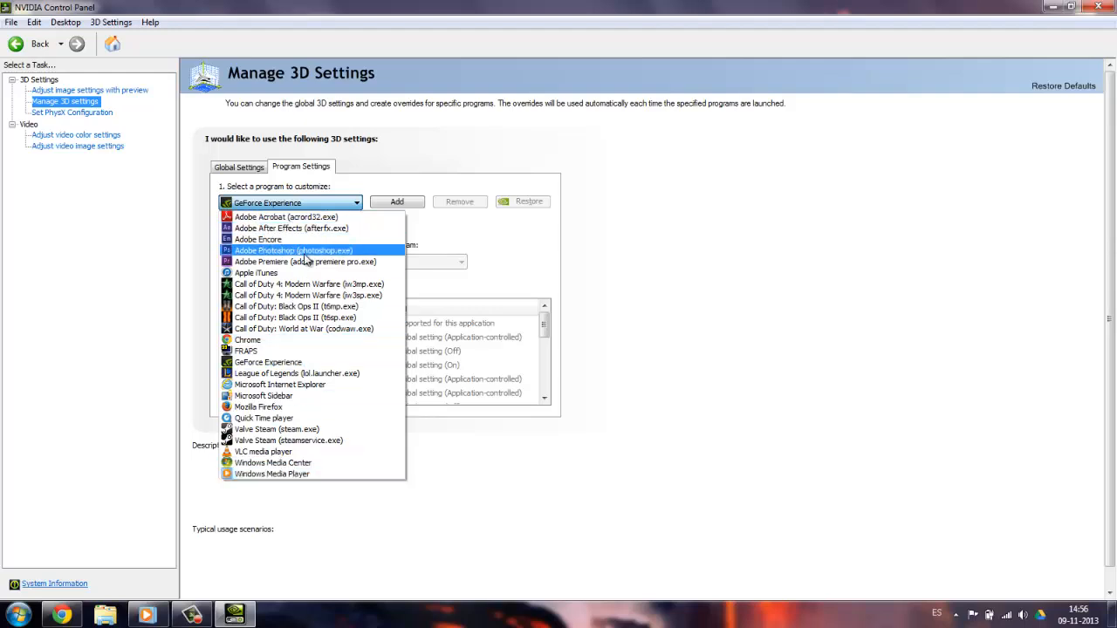
{"action": "left_click", "coordinate": [292, 250]}
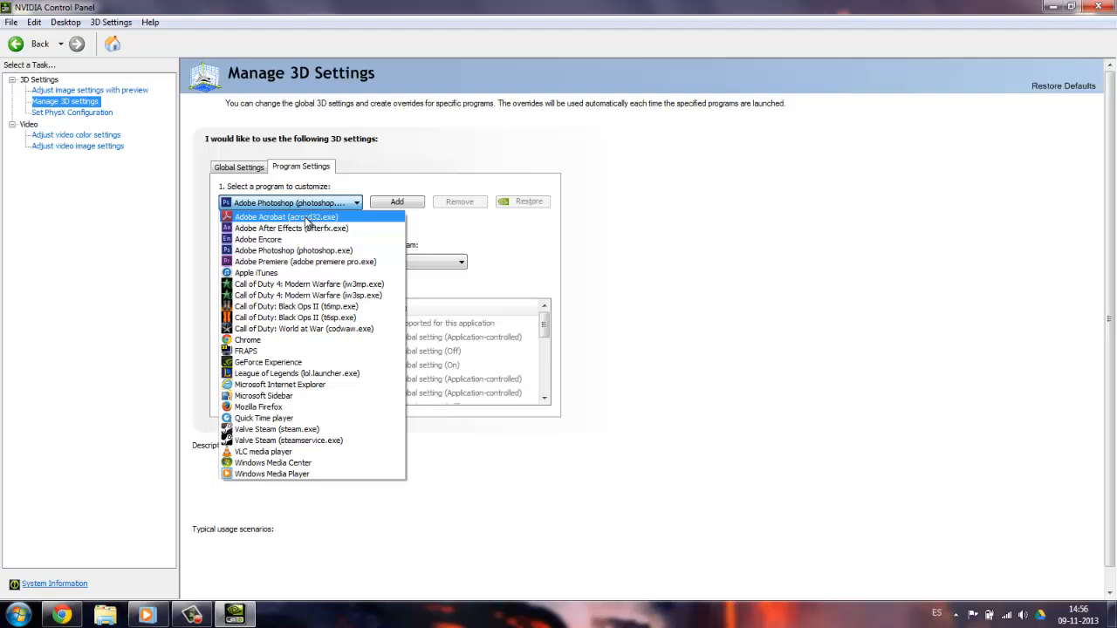
{"action": "left_click", "coordinate": [397, 202]}
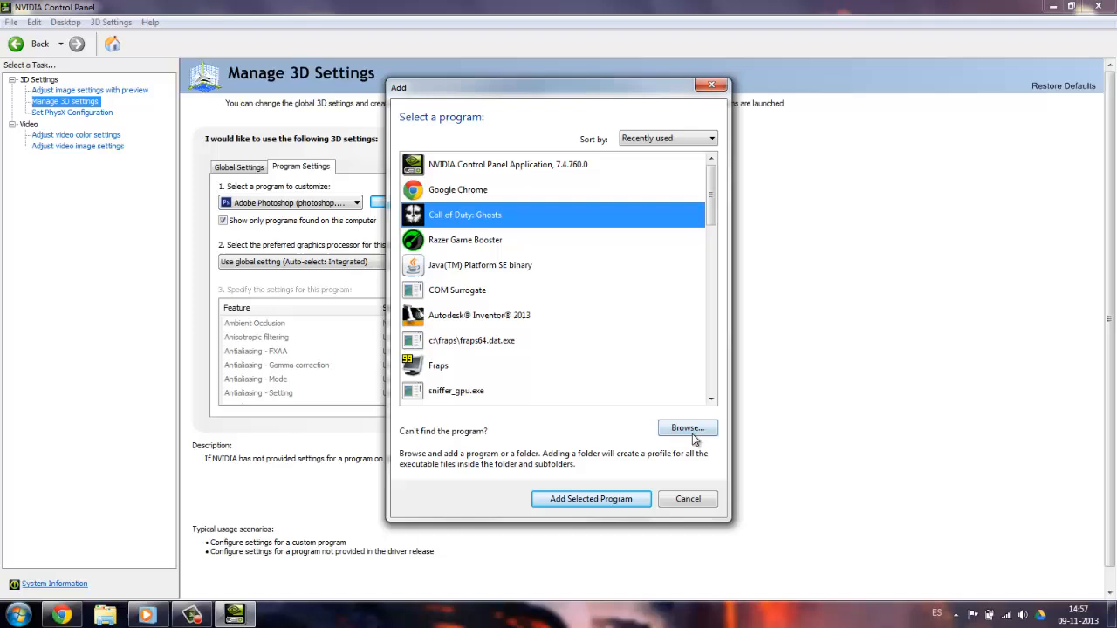
Add Call of Duty: Ghosts (iw6sp64_ship.exe) as a program to customize
{"action": "scroll", "scroll_direction": "down", "scroll_amount": 3}
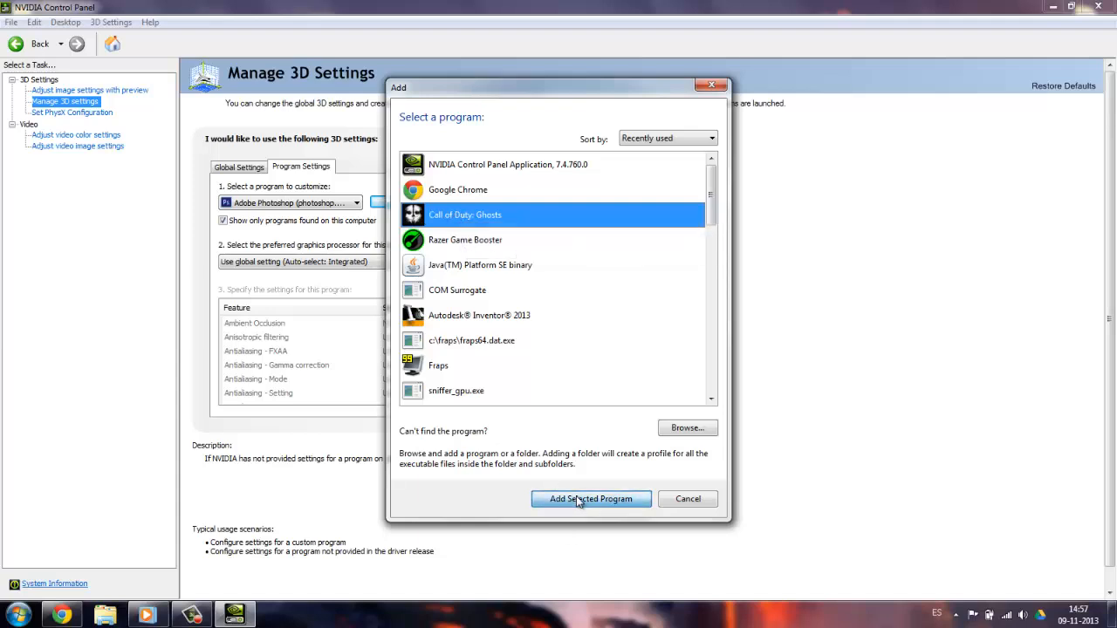
{"action": "left_click", "coordinate": [590, 498]}
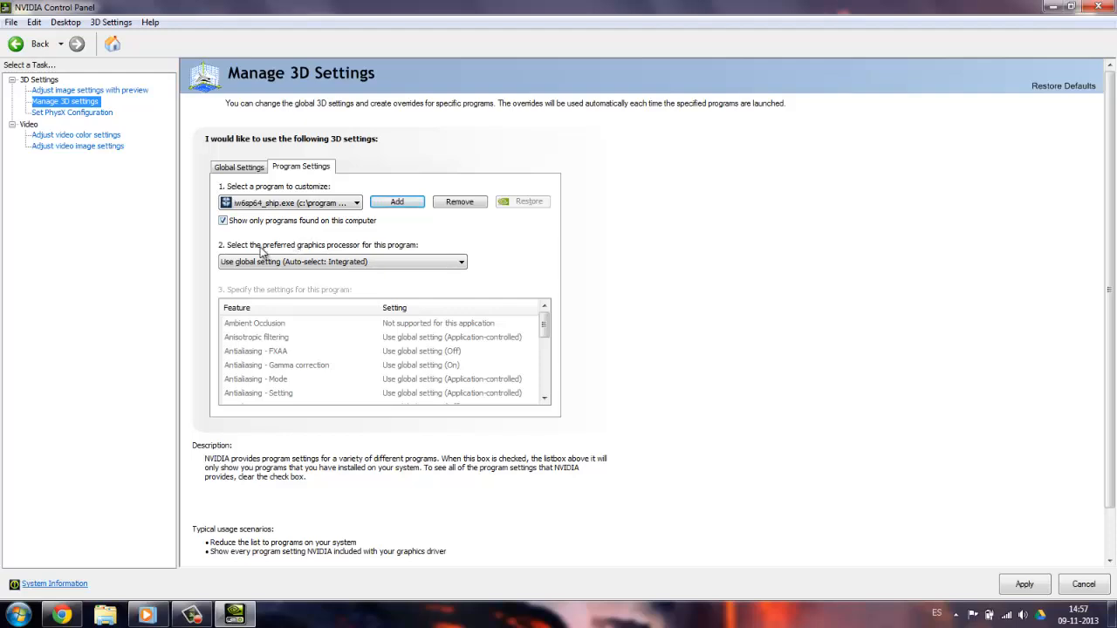
Set the game's preferred graphics processor to High-performance NVIDIA processor
{"action": "left_click", "coordinate": [340, 262]}
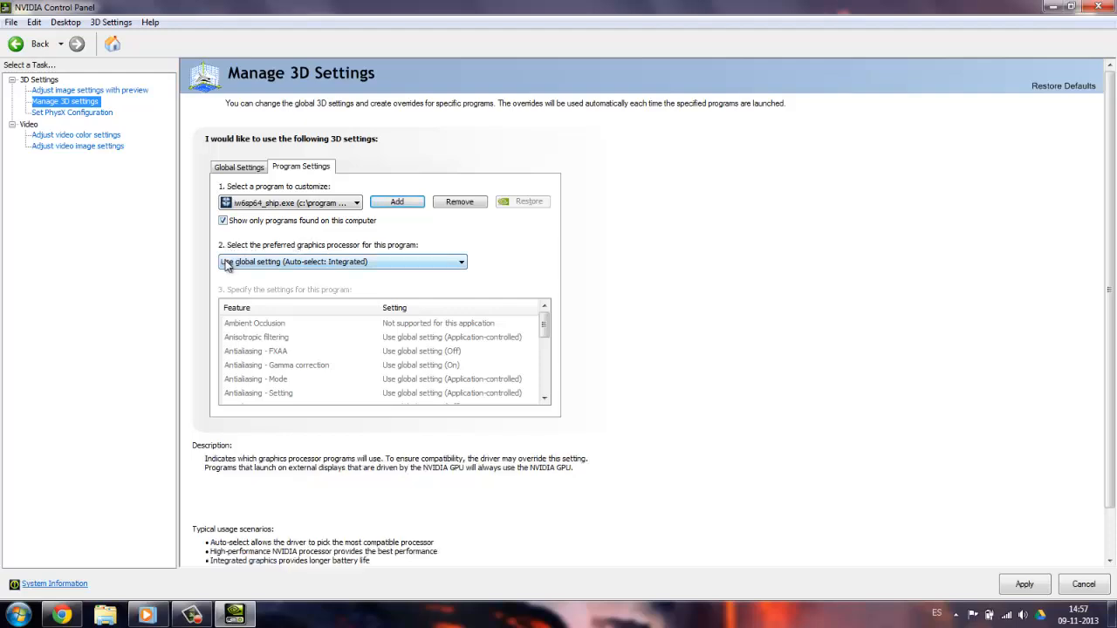
{"action": "mouse_move", "coordinate": [290, 269]}
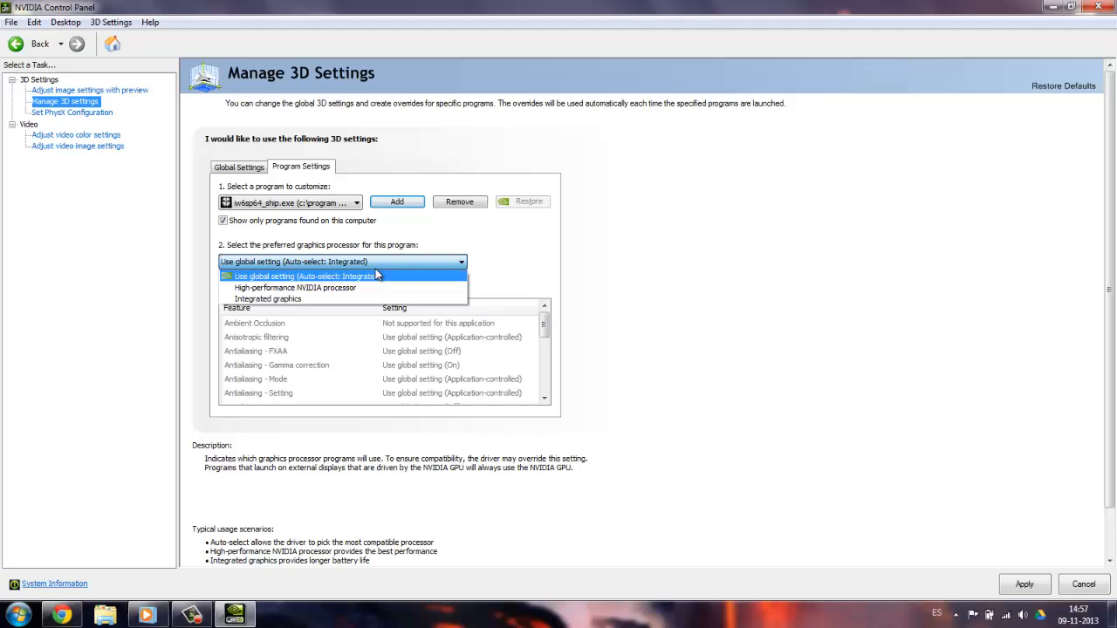
{"action": "mouse_move", "coordinate": [360, 288]}
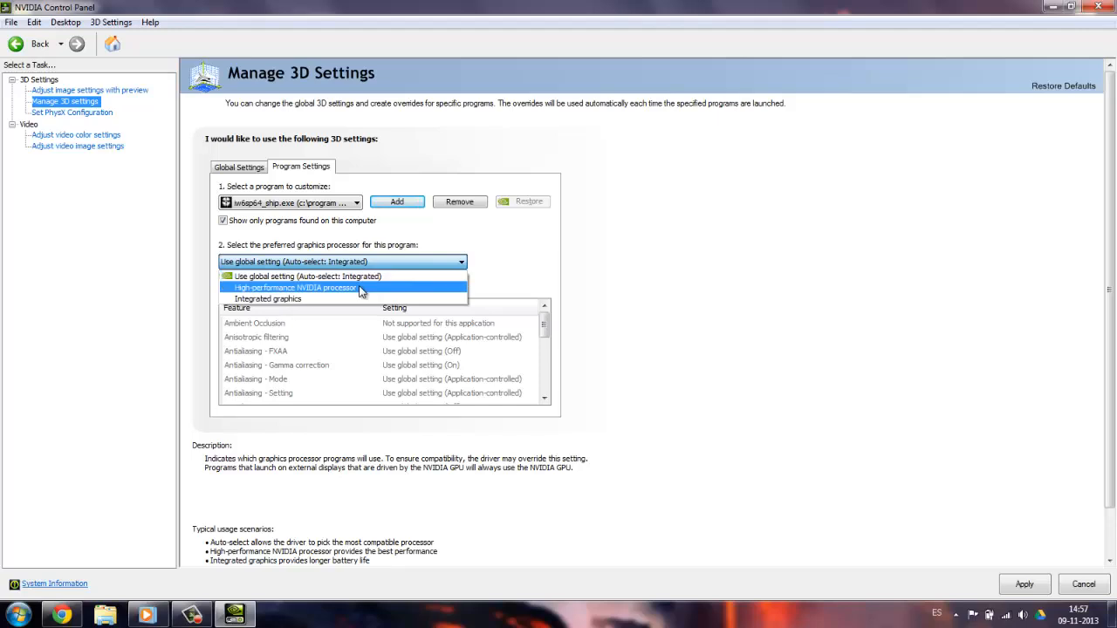
{"action": "mouse_move", "coordinate": [356, 294]}
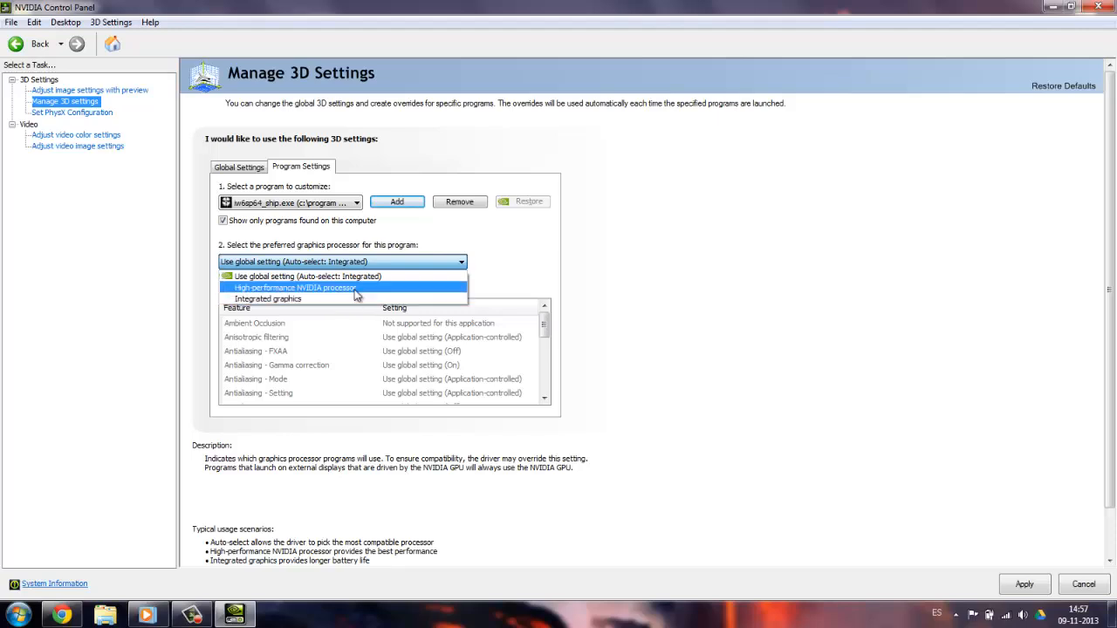
{"action": "left_click", "coordinate": [294, 288]}
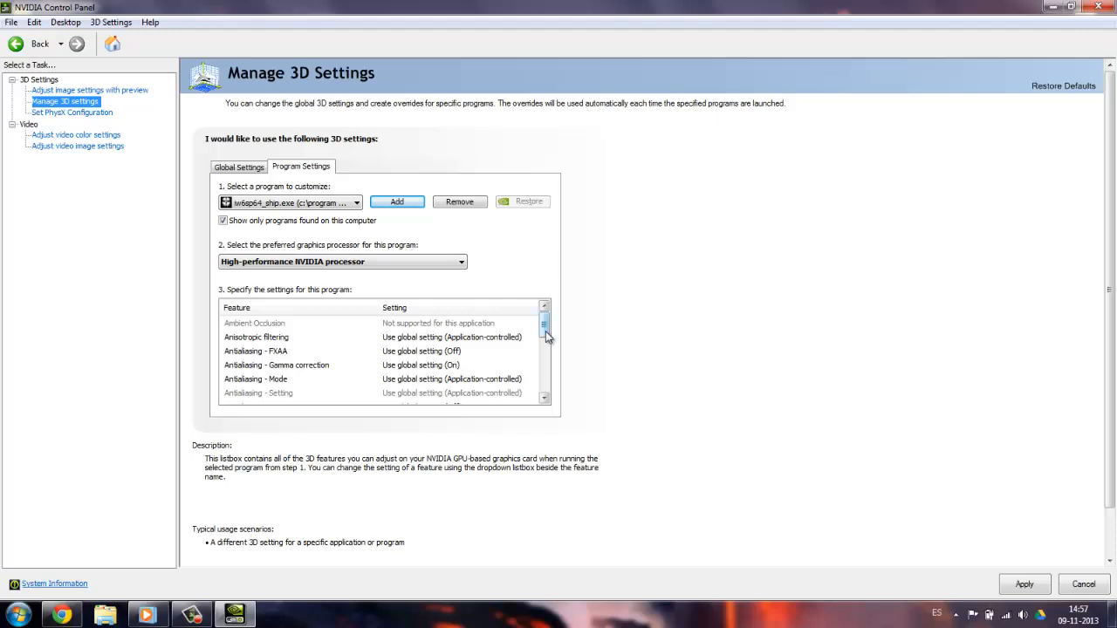
Keep Antialiasing - FXAA at Use global setting and close the NVIDIA Control Panel
{"action": "scroll", "scroll_direction": "down", "scroll_amount": 3}
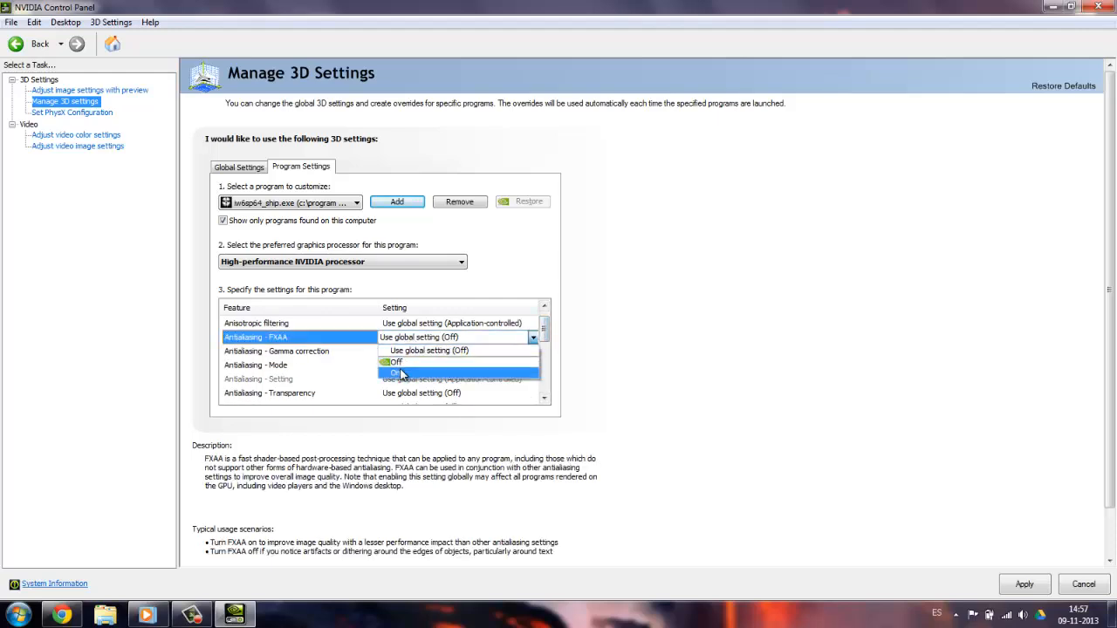
{"action": "left_click", "coordinate": [399, 372]}
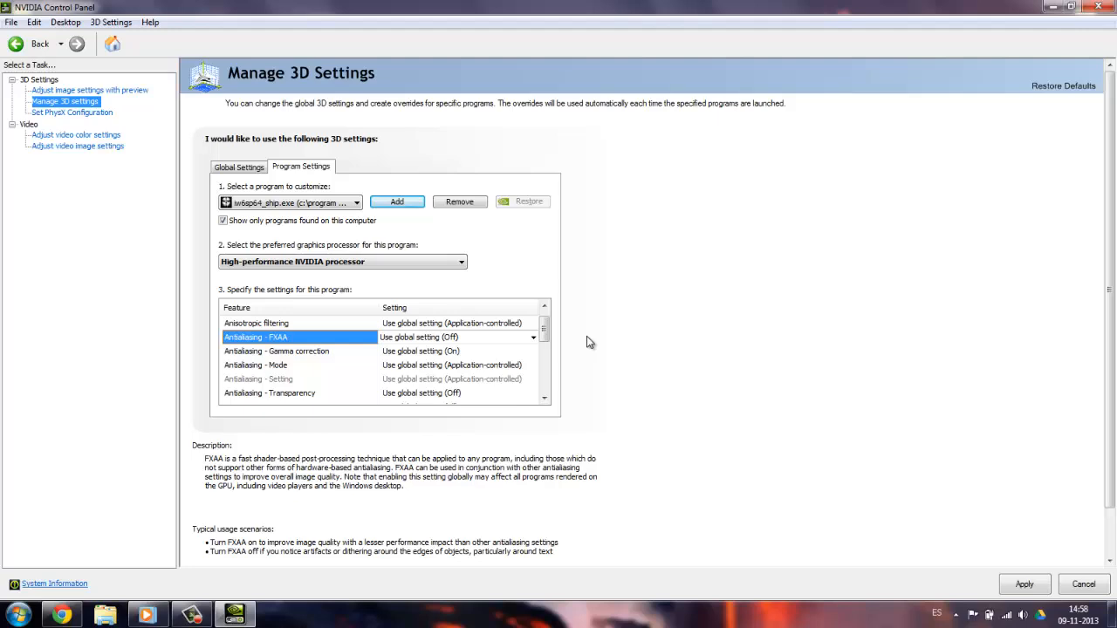
{"action": "mouse_move", "coordinate": [576, 344]}
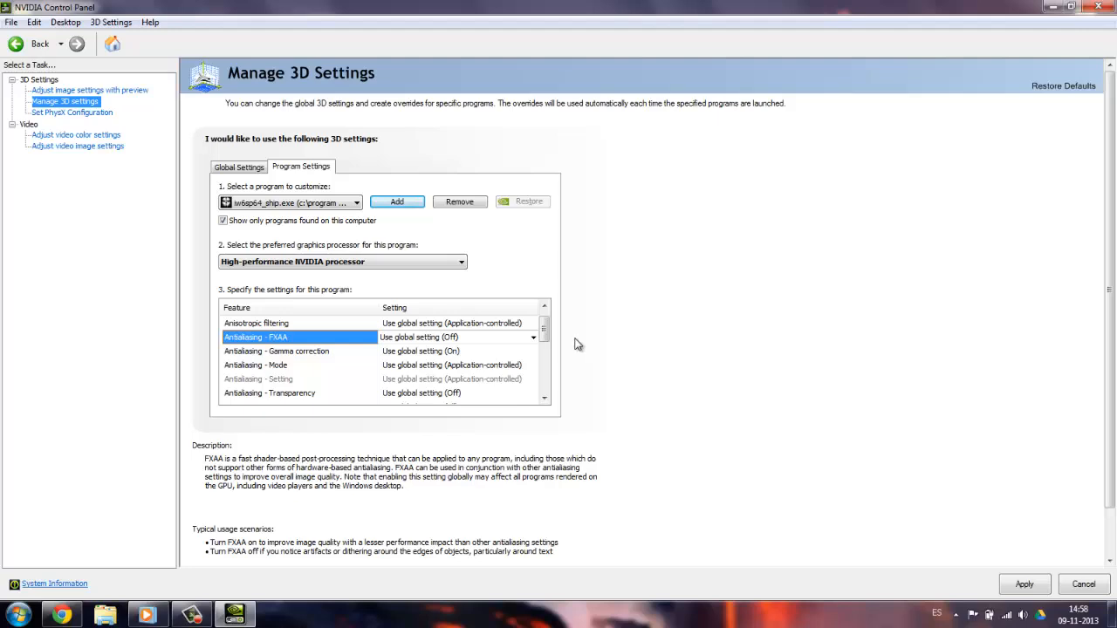
{"action": "mouse_move", "coordinate": [545, 355]}
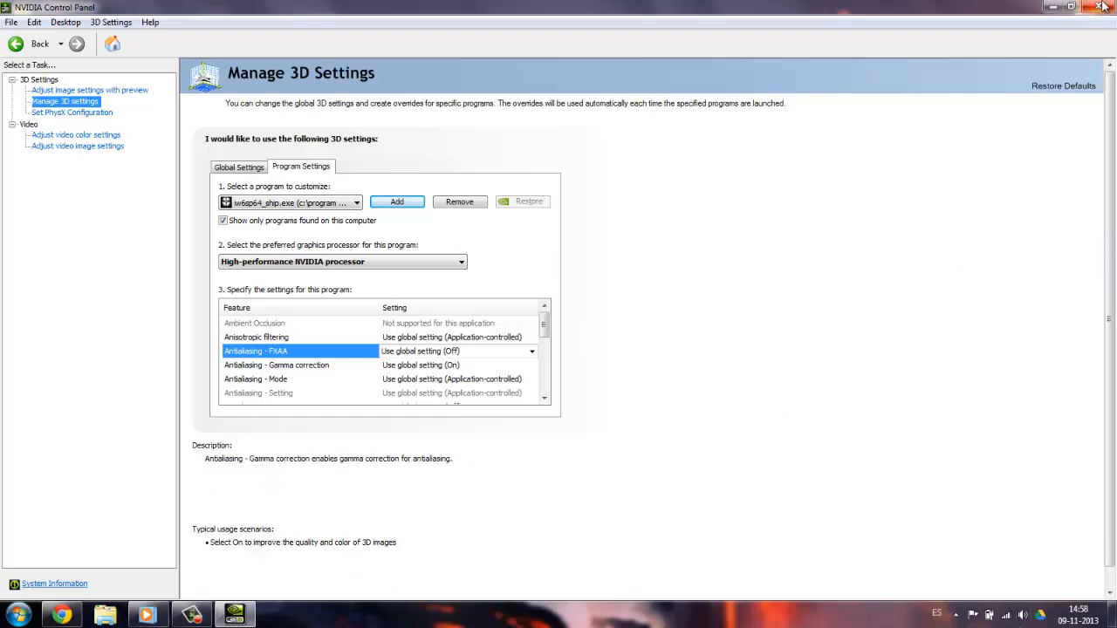
{"action": "left_click", "coordinate": [1103, 7]}
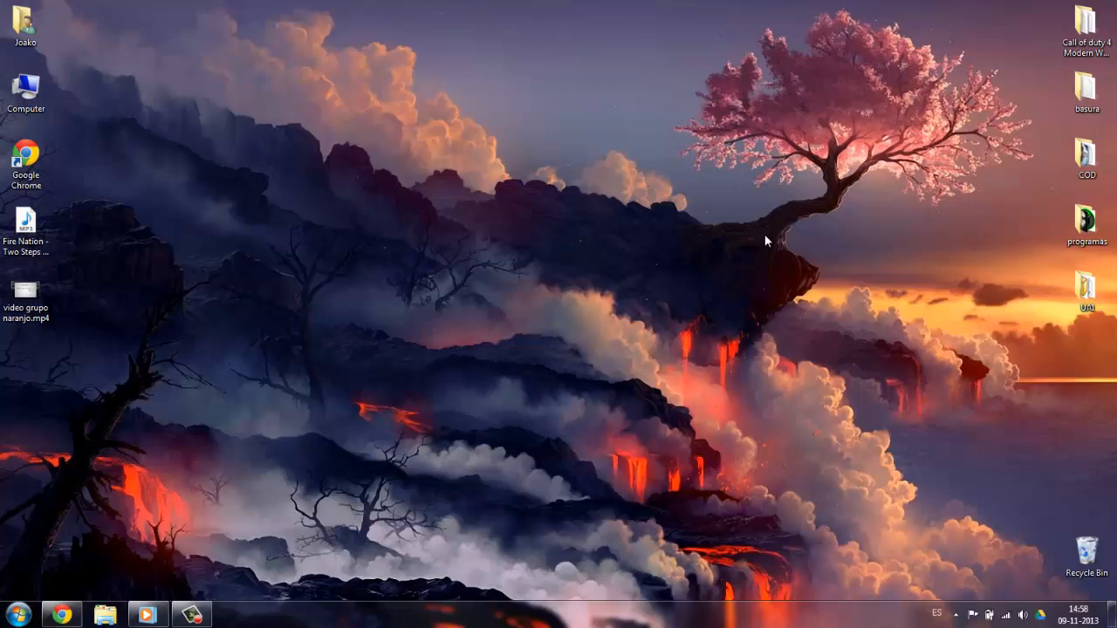
Open the 'programas' folder on the desktop
{"action": "left_click", "coordinate": [1085, 223]}
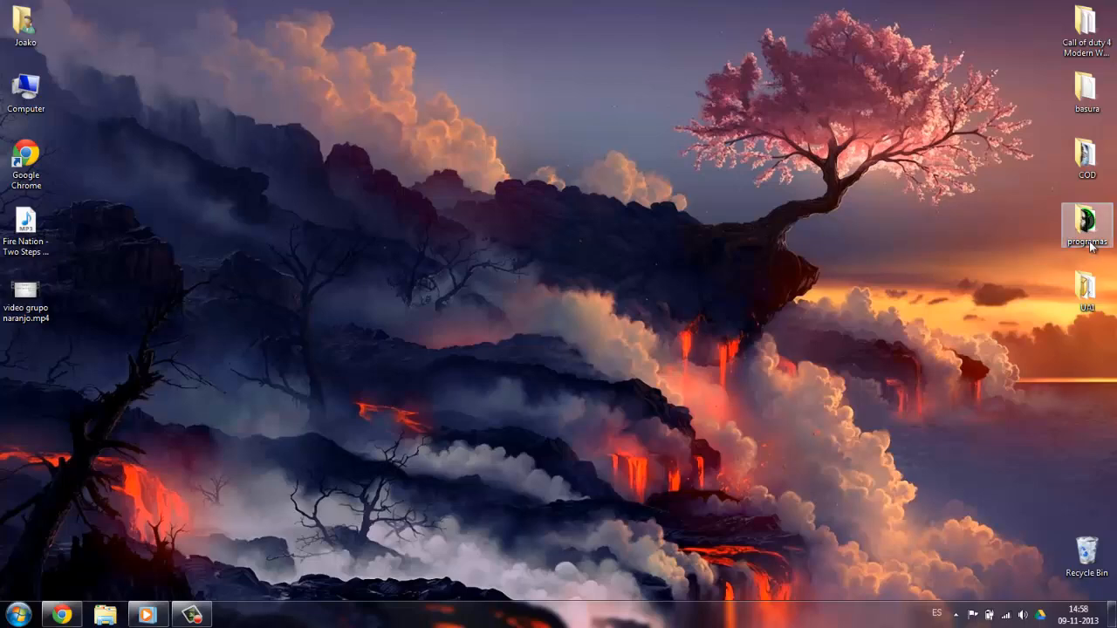
{"action": "mouse_move", "coordinate": [1086, 227]}
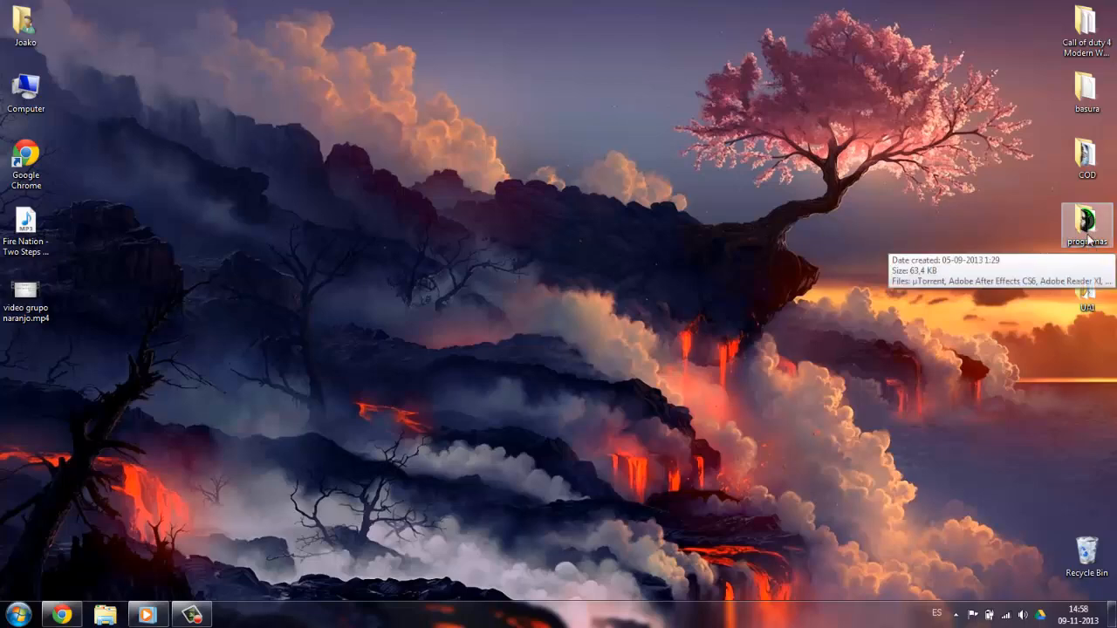
{"action": "double_click", "coordinate": [1086, 222]}
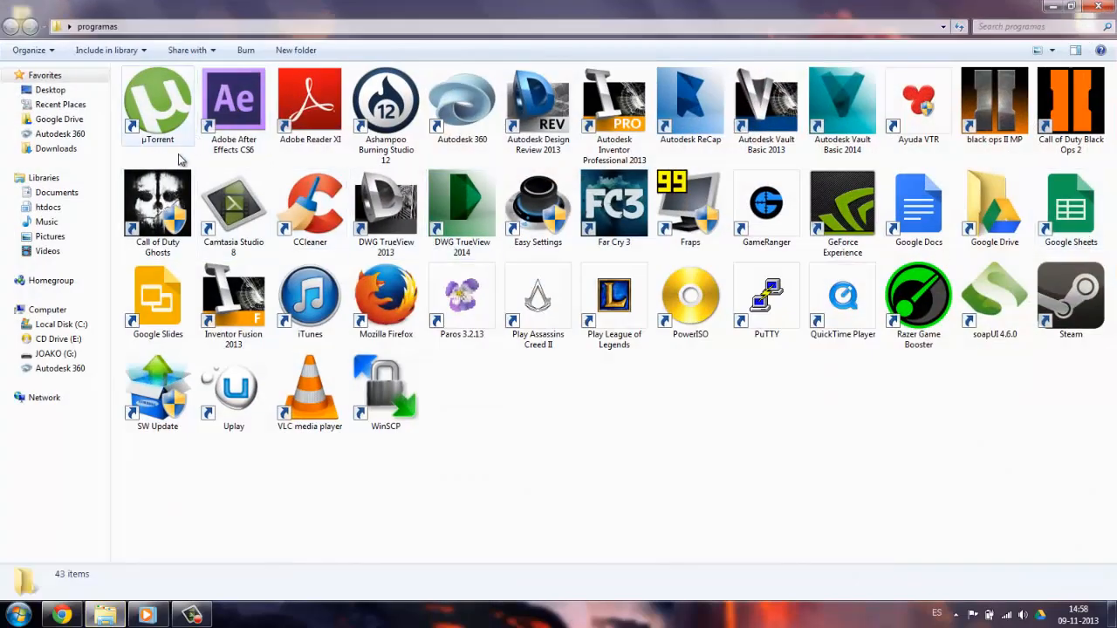
{"action": "right_click", "coordinate": [157, 205]}
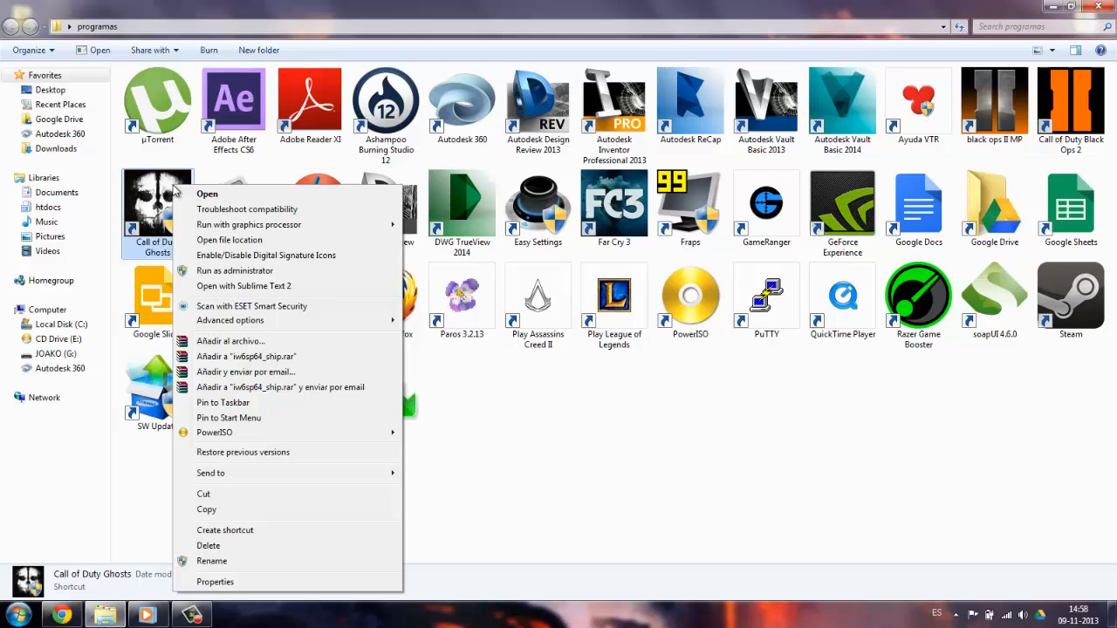
{"action": "mouse_move", "coordinate": [229, 320]}
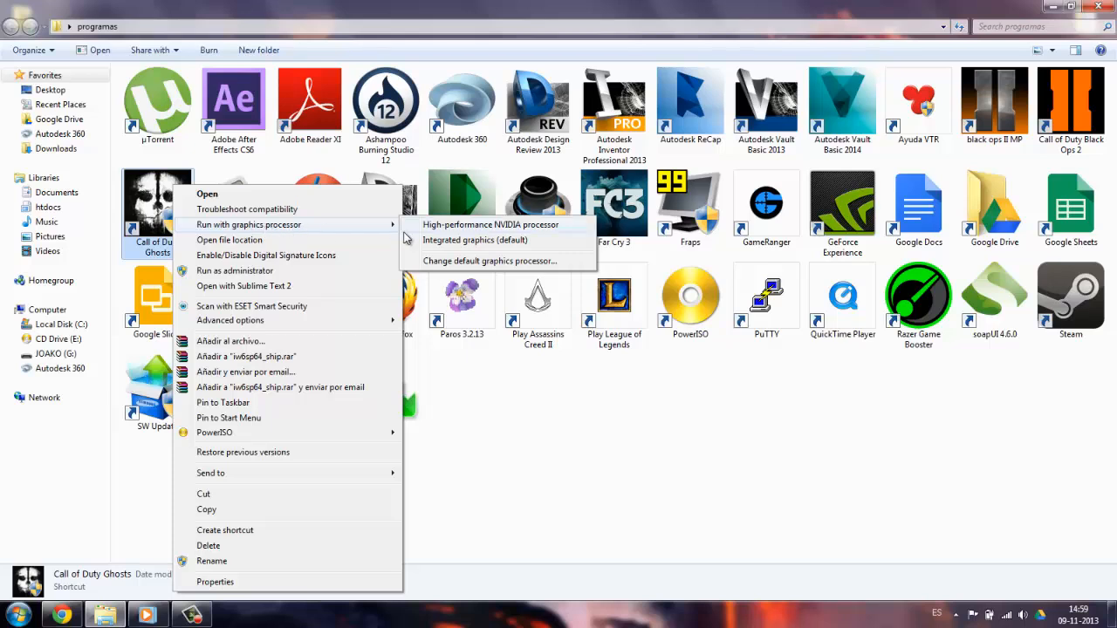
{"action": "mouse_move", "coordinate": [484, 230]}
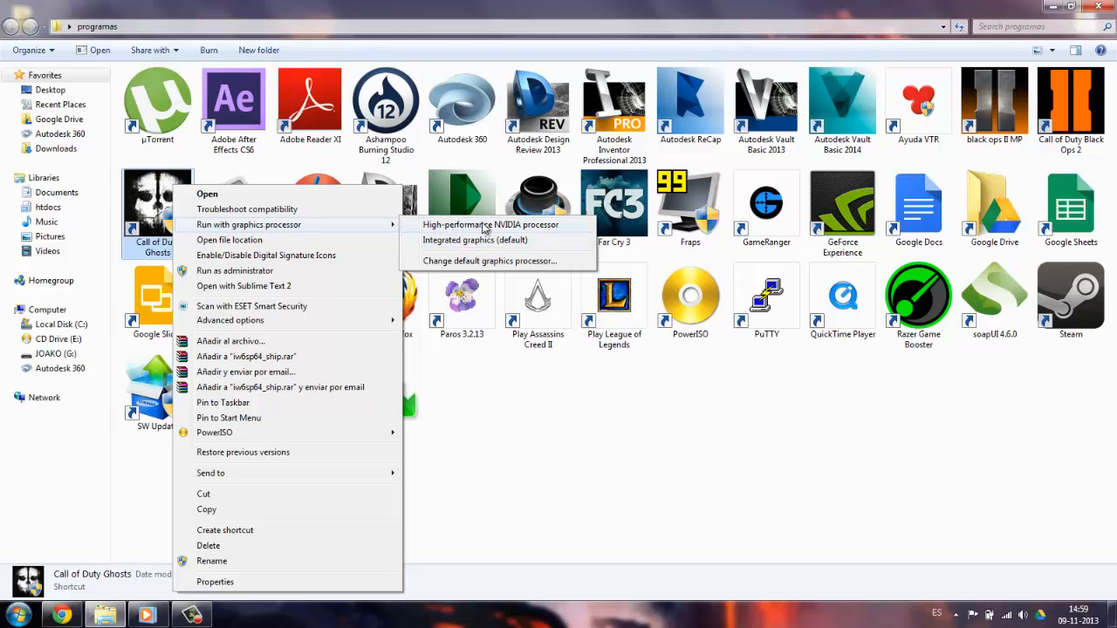
{"action": "mouse_move", "coordinate": [479, 229]}
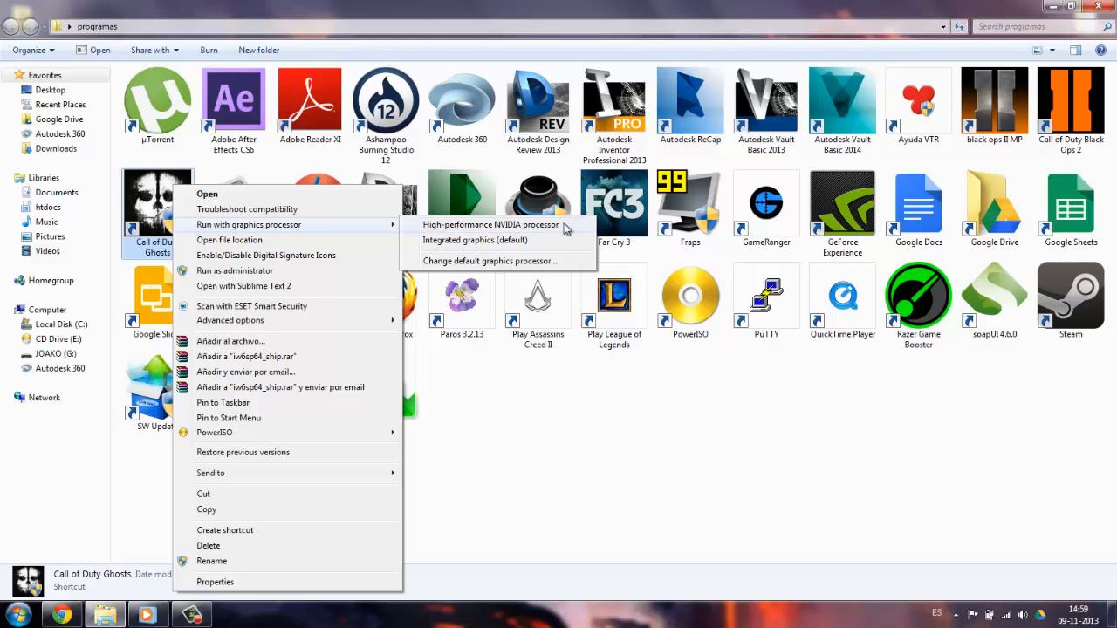
{"action": "mouse_move", "coordinate": [374, 232]}
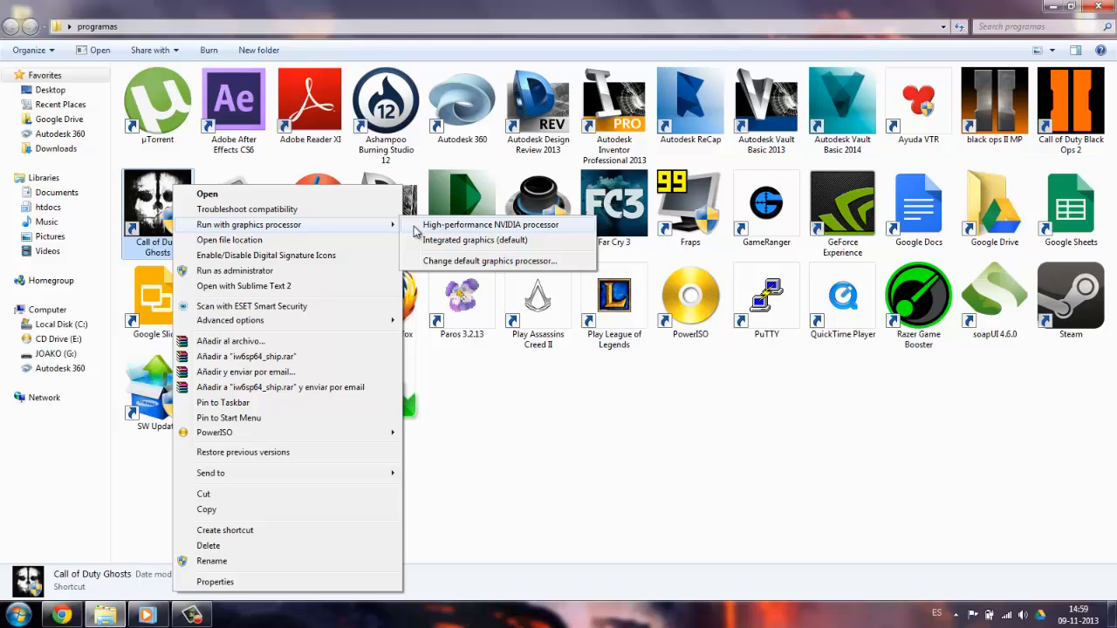
{"action": "mouse_move", "coordinate": [526, 426]}
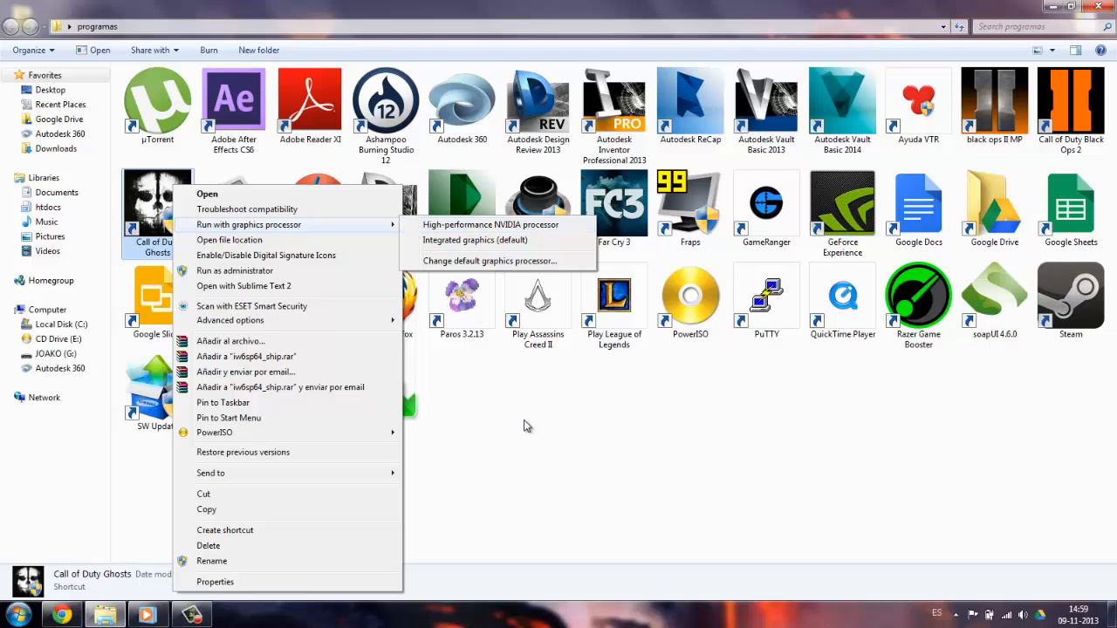
{"action": "mouse_move", "coordinate": [654, 455]}
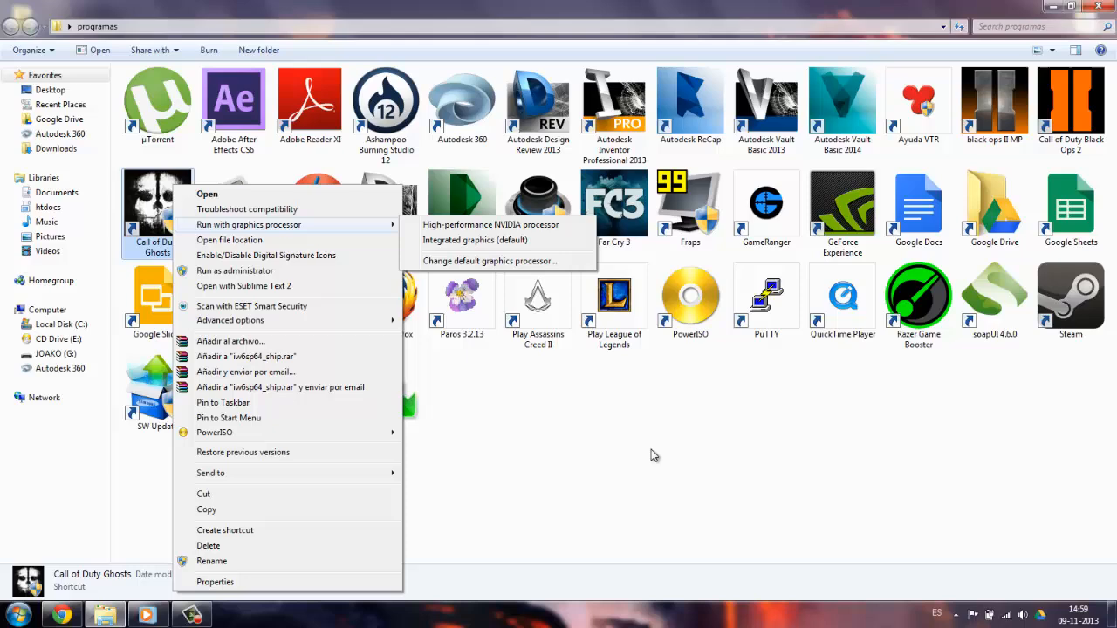
{"action": "left_click", "coordinate": [655, 455]}
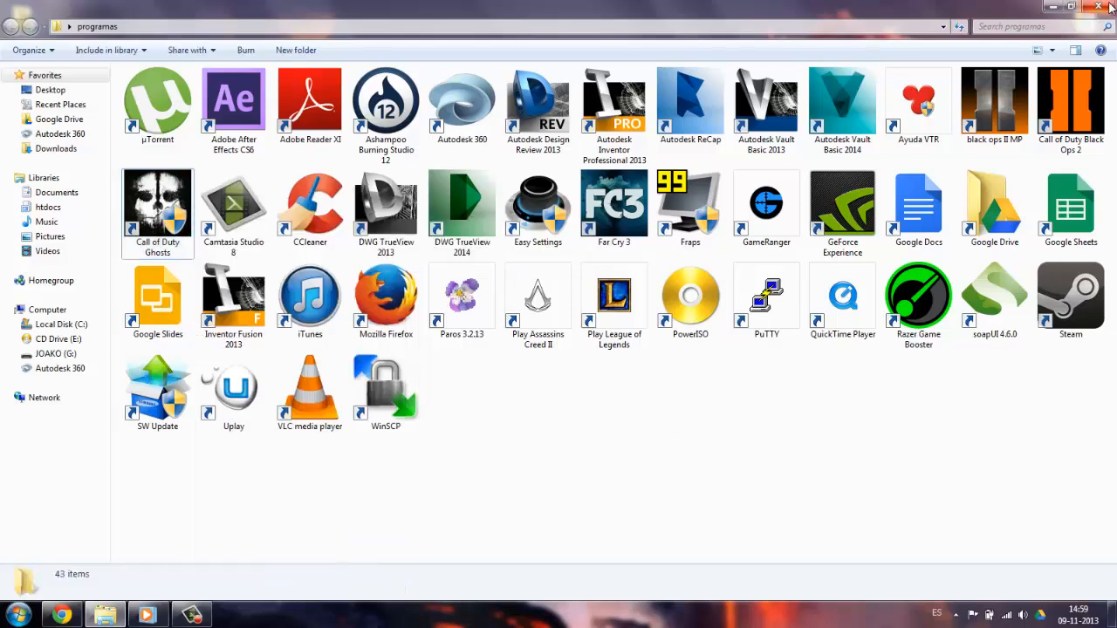
Close the programas folder window and return to the desktop
{"action": "left_click", "coordinate": [1098, 7]}
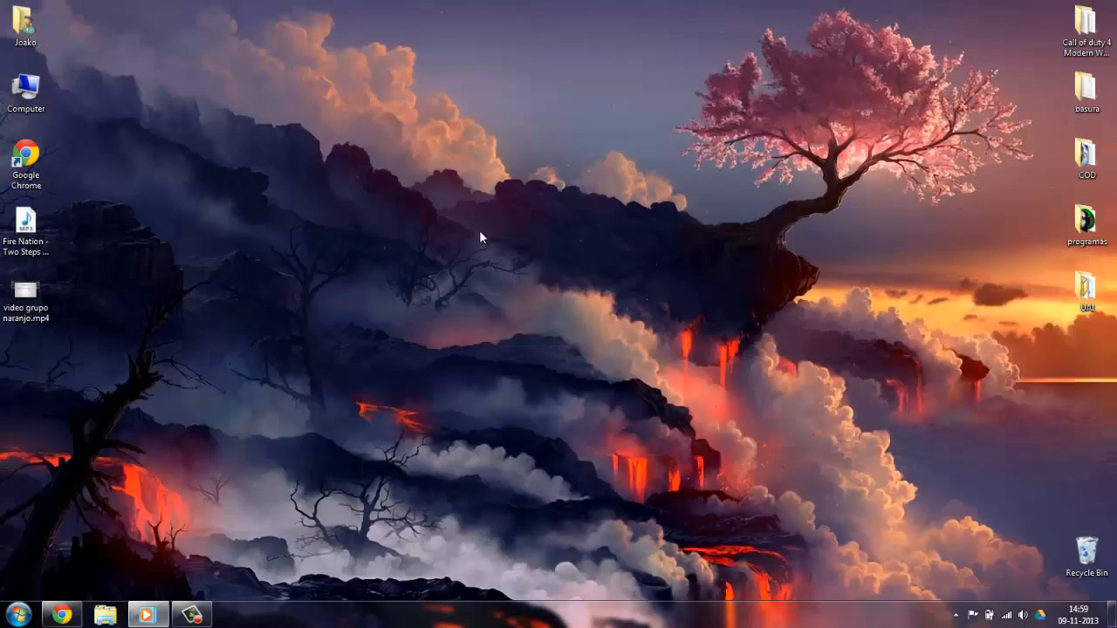
{"action": "right_click", "coordinate": [481, 237]}
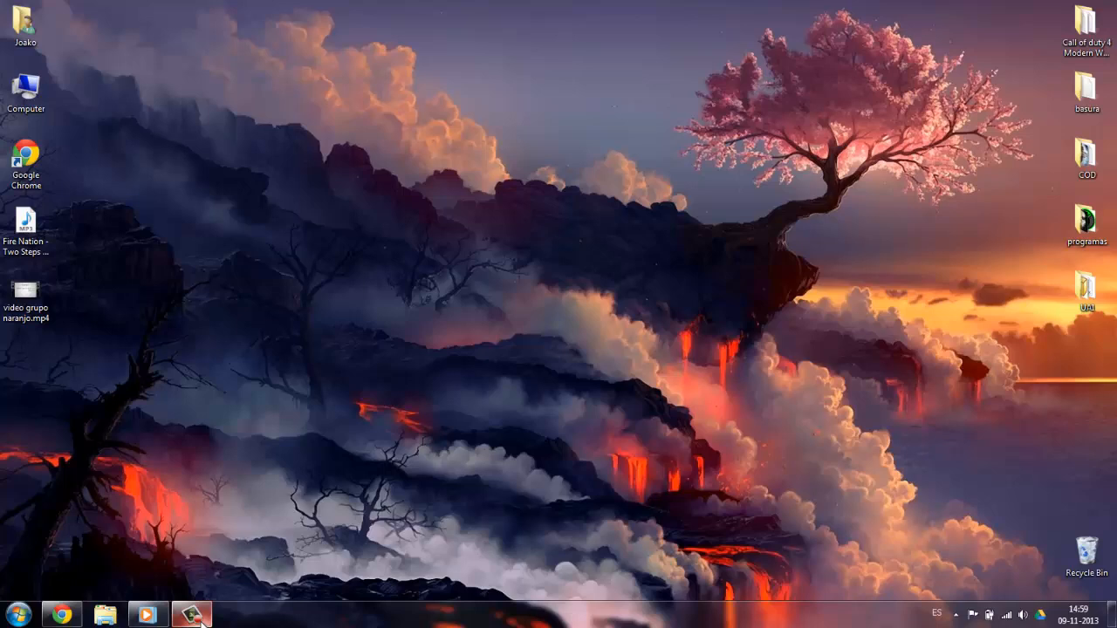
{"action": "left_click", "coordinate": [193, 614]}
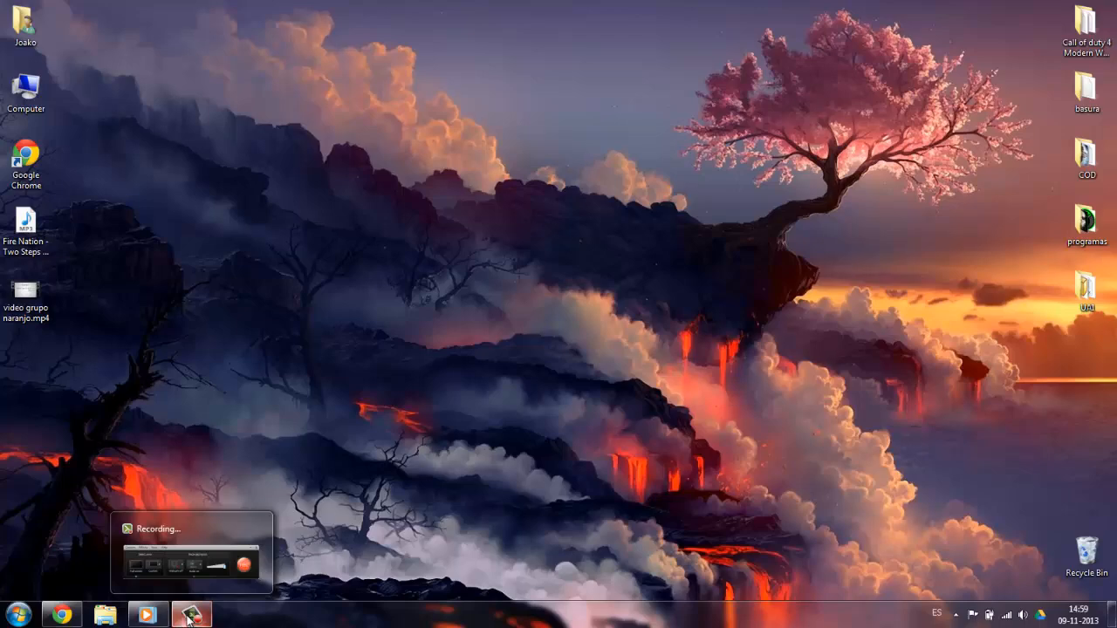
{"action": "left_click", "coordinate": [192, 615]}
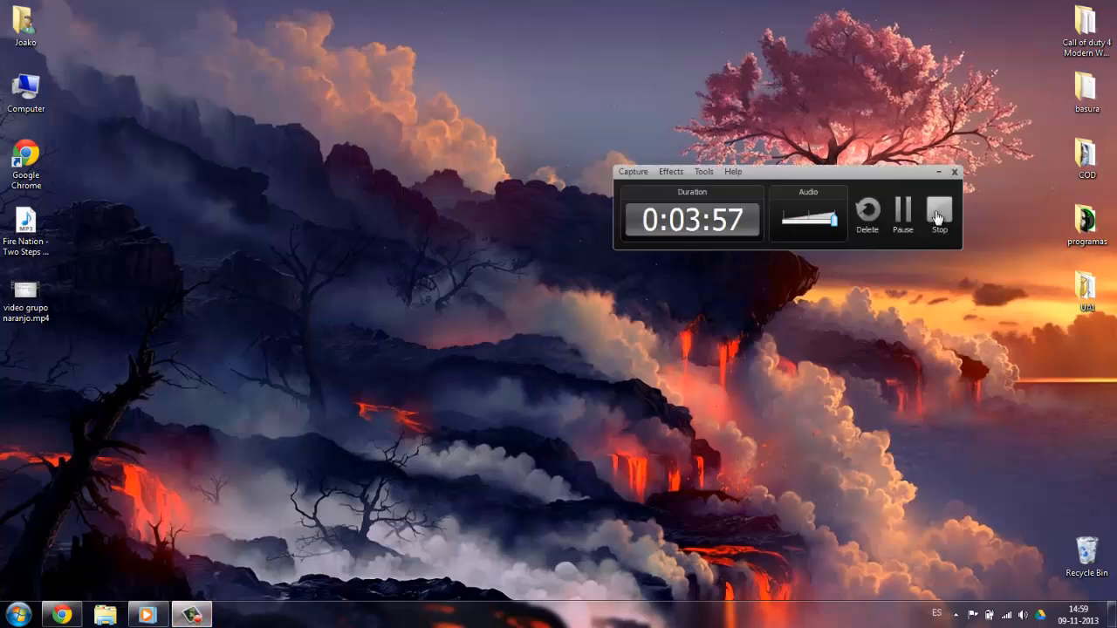